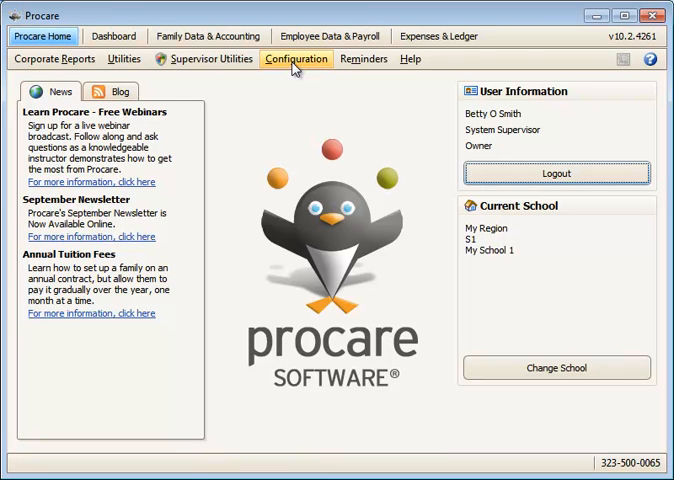
- Open System Configuration from the Configuration menu
{"action": "left_click", "coordinate": [296, 58]}
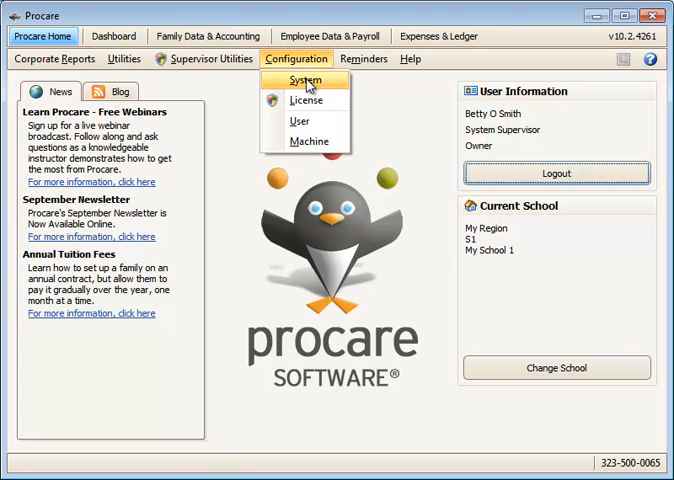
{"action": "mouse_move", "coordinate": [310, 85]}
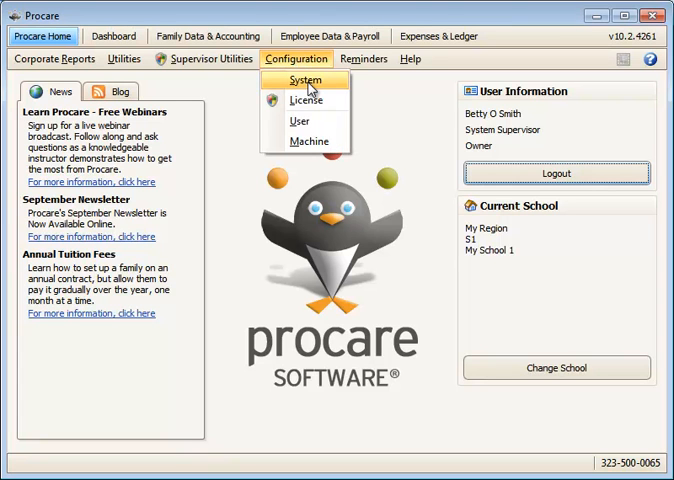
{"action": "left_click", "coordinate": [302, 80]}
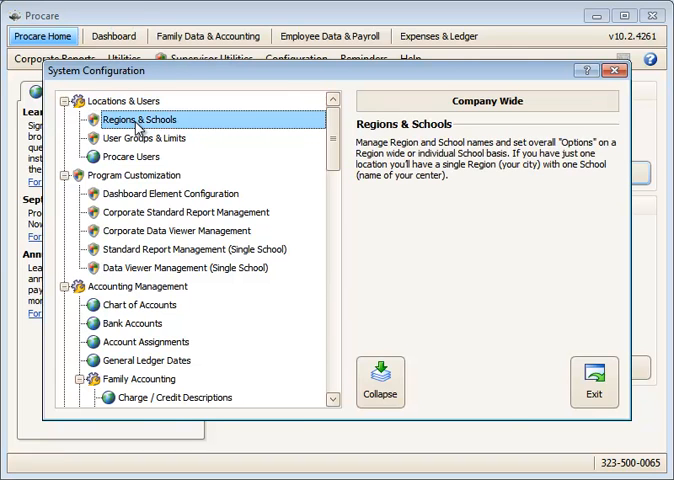
- Open Regions & Schools and select My School 1 under region R1
{"action": "double_click", "coordinate": [135, 120]}
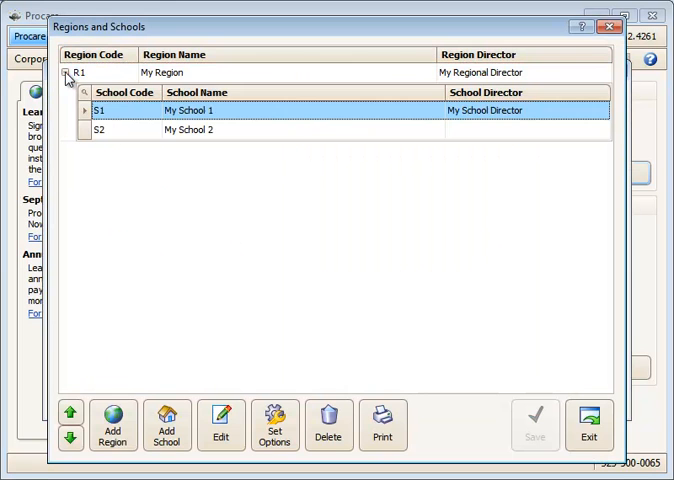
{"action": "left_click", "coordinate": [190, 130]}
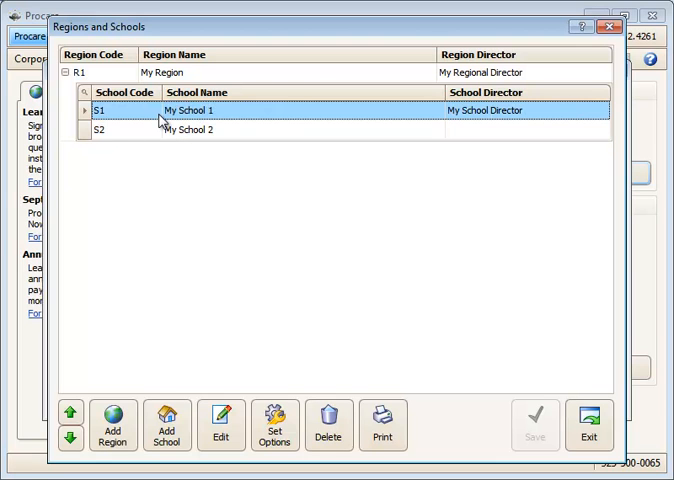
{"action": "mouse_move", "coordinate": [381, 424]}
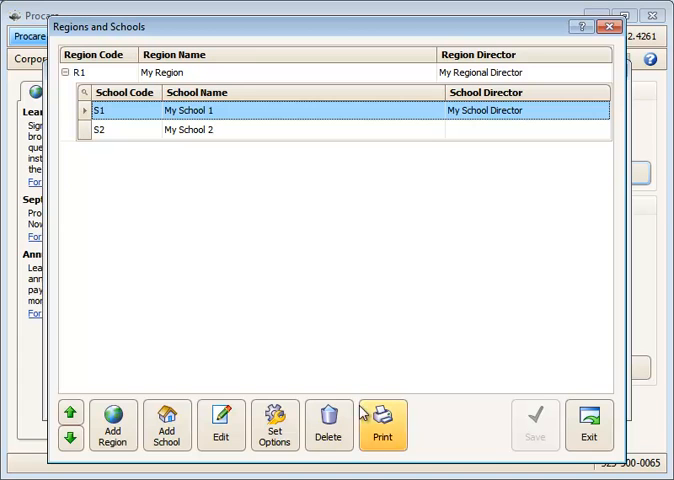
- In My School 1's options, enter school email 'doug', set Use Outlook True, expand SMTP Settings
{"action": "left_click", "coordinate": [273, 424]}
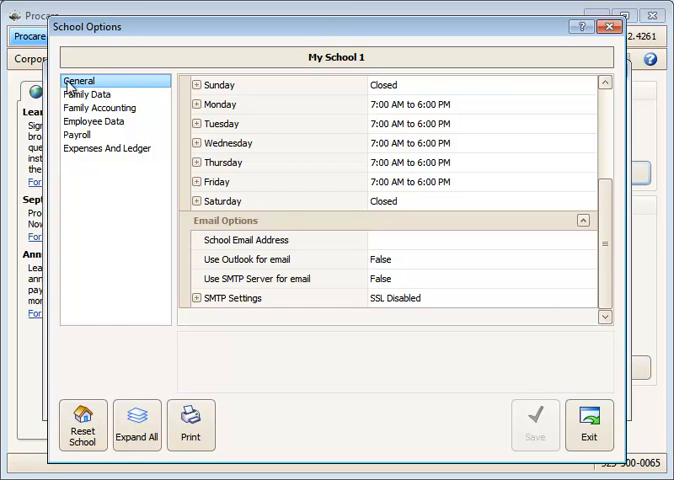
{"action": "mouse_move", "coordinate": [238, 240]}
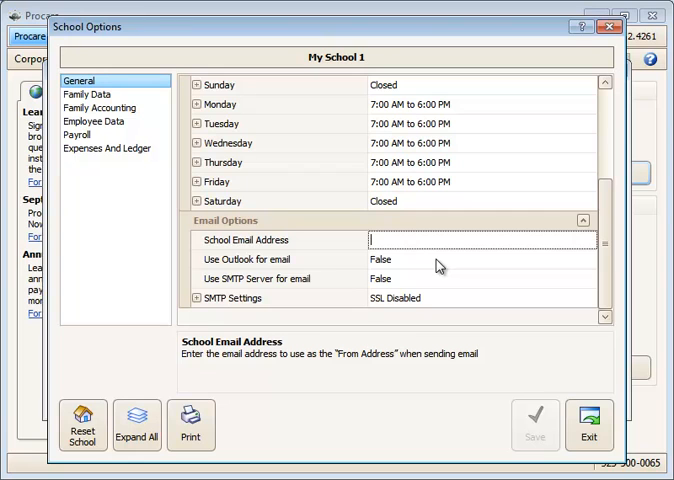
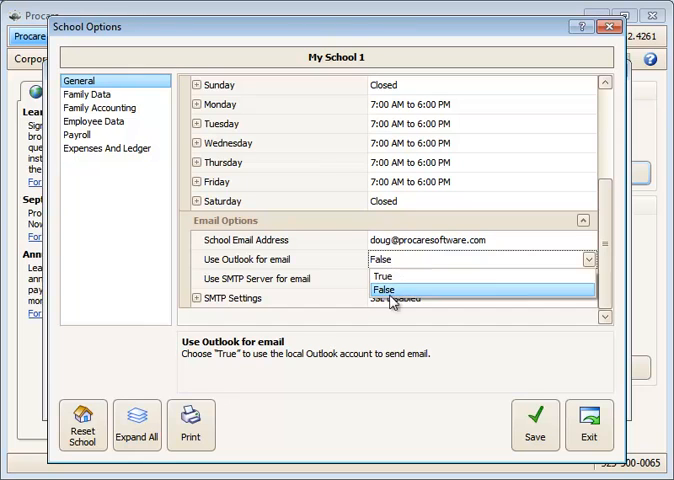
{"action": "left_click", "coordinate": [385, 277]}
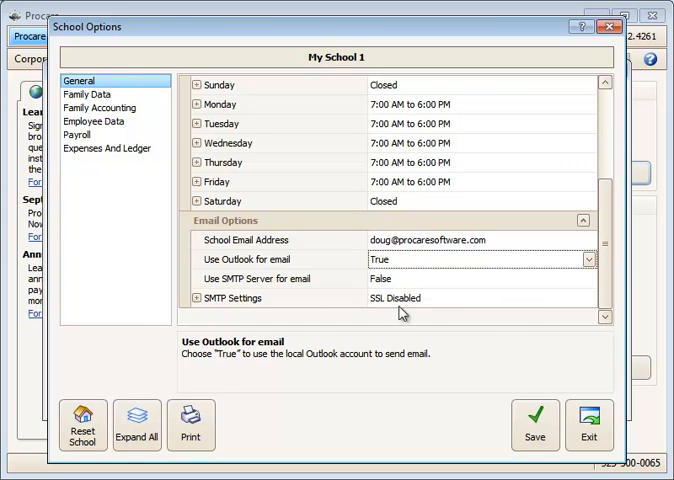
{"action": "left_click", "coordinate": [195, 297]}
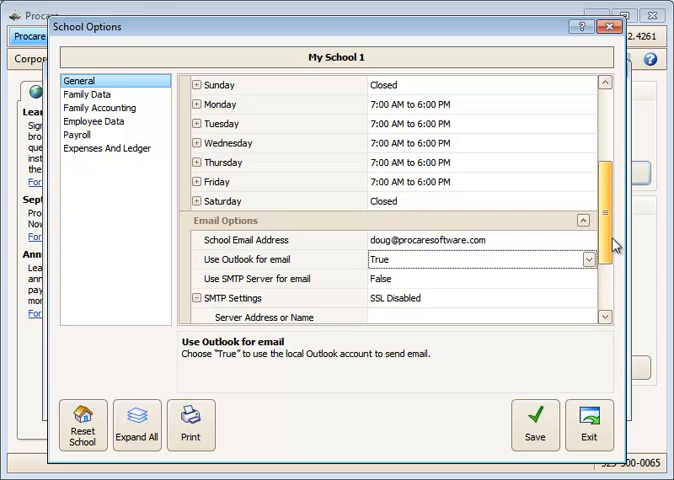
{"action": "scroll", "scroll_direction": "down", "scroll_amount": 3}
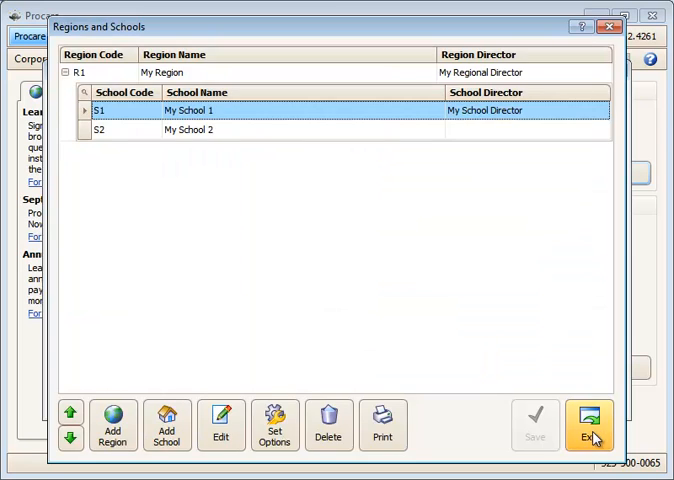
- Exit Regions and Schools and select Text Messaging Networks under Miscellaneous
{"action": "left_click", "coordinate": [593, 424]}
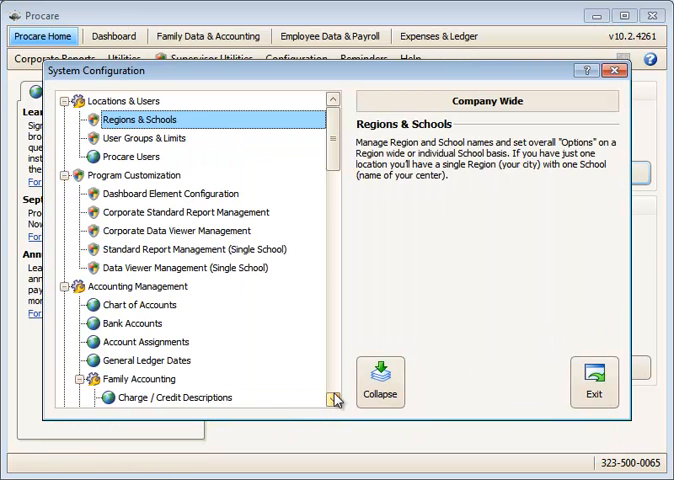
{"action": "left_click", "coordinate": [177, 397]}
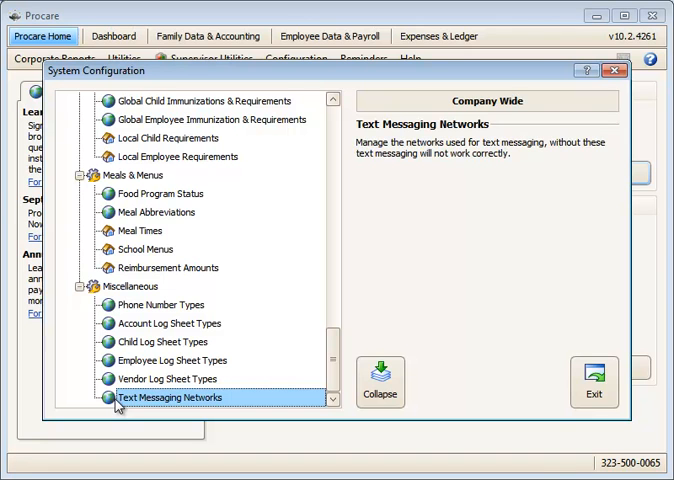
- Download and confirm the update of the standard text messaging networks
{"action": "double_click", "coordinate": [180, 397]}
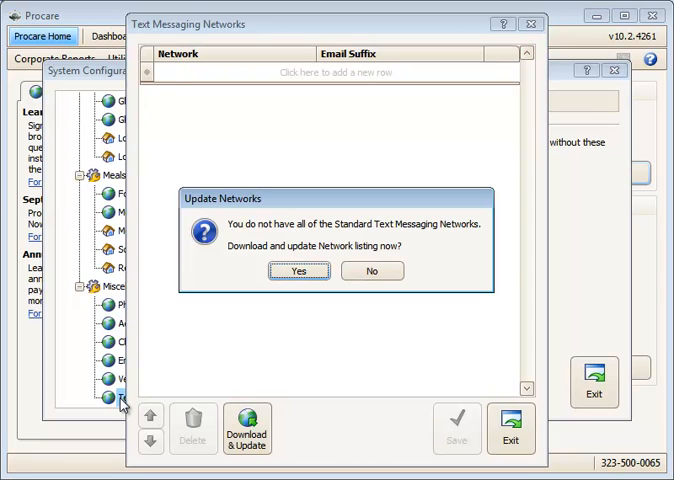
{"action": "mouse_move", "coordinate": [233, 245]}
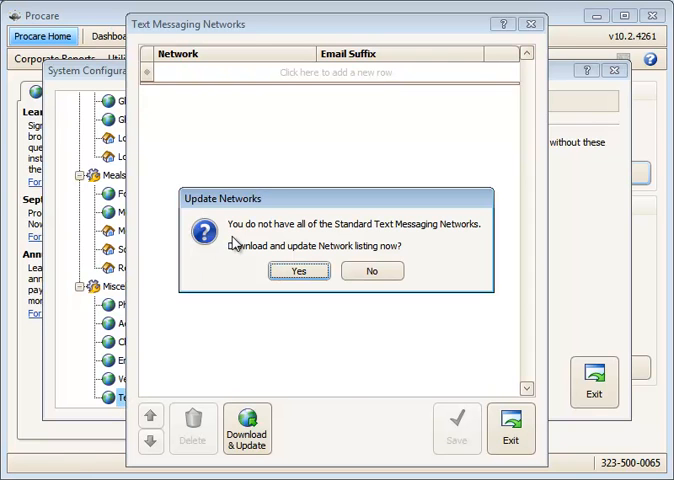
{"action": "mouse_move", "coordinate": [233, 238]}
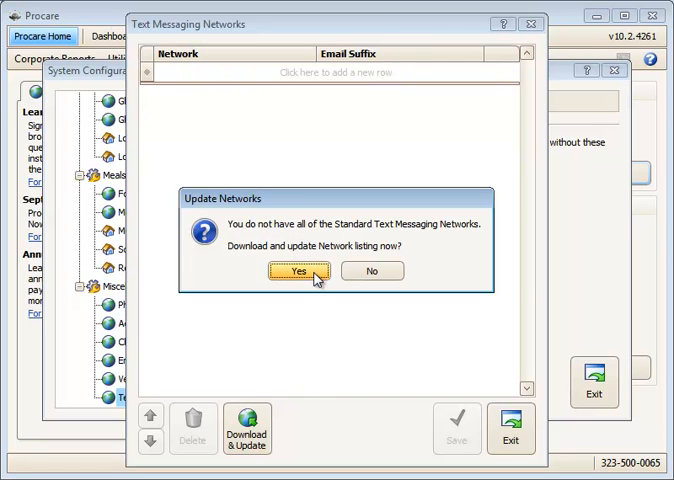
{"action": "left_click", "coordinate": [294, 271]}
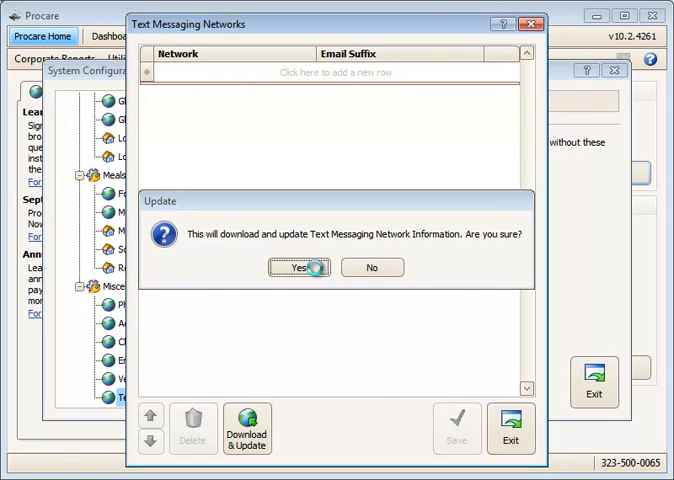
{"action": "left_click", "coordinate": [297, 267]}
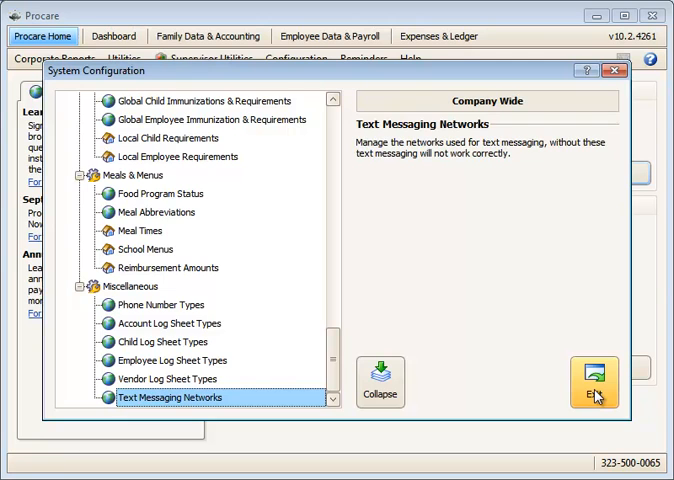
- Close System Configuration and switch to the Family Data & Accounting module
{"action": "left_click", "coordinate": [593, 384]}
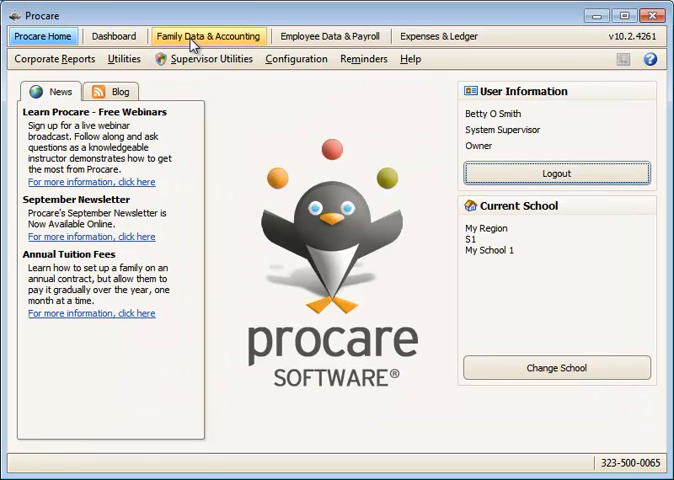
{"action": "left_click", "coordinate": [207, 36]}
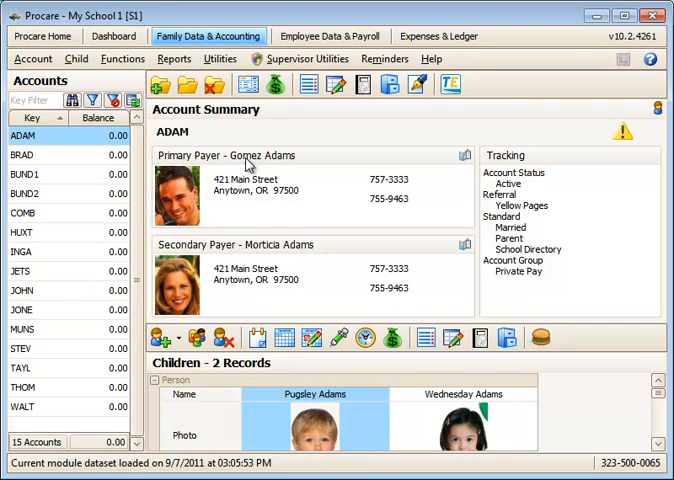
{"action": "mouse_move", "coordinate": [249, 164]}
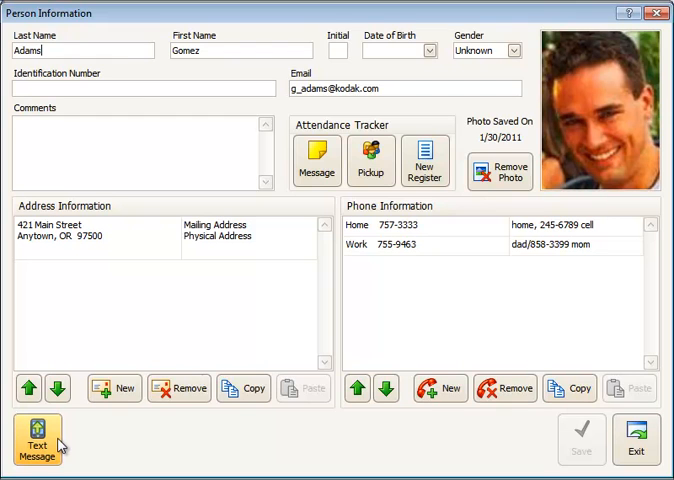
{"action": "left_click", "coordinate": [37, 440]}
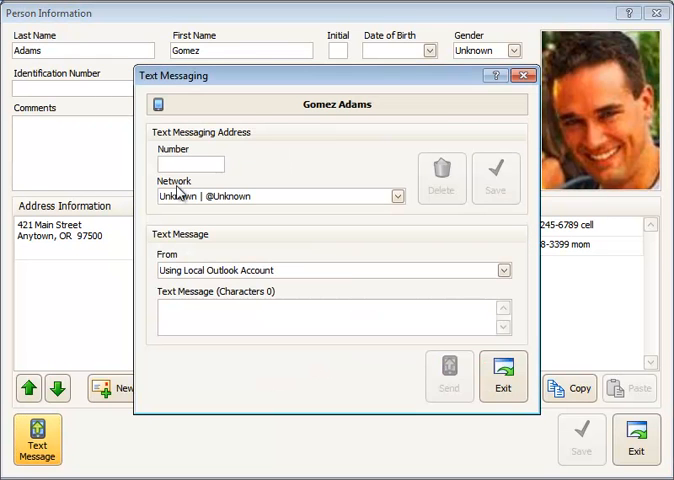
{"action": "left_click", "coordinate": [189, 163]}
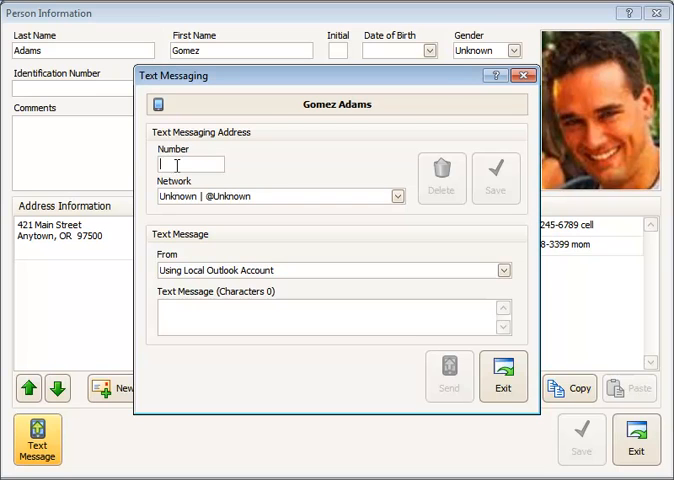
{"action": "type", "text": "555"}
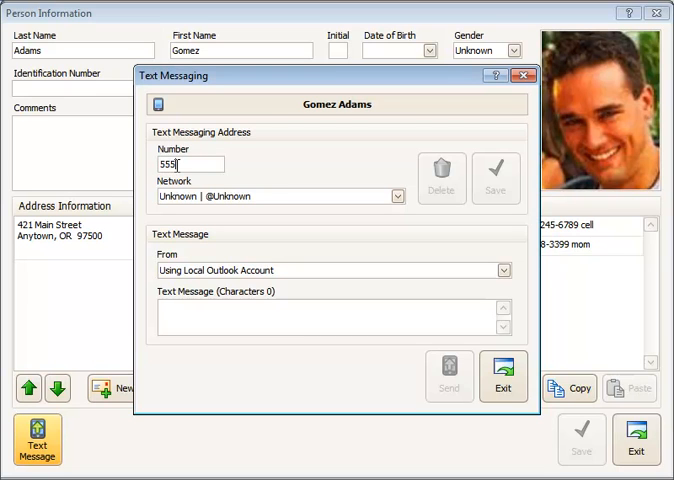
{"action": "type", "text": "992222"}
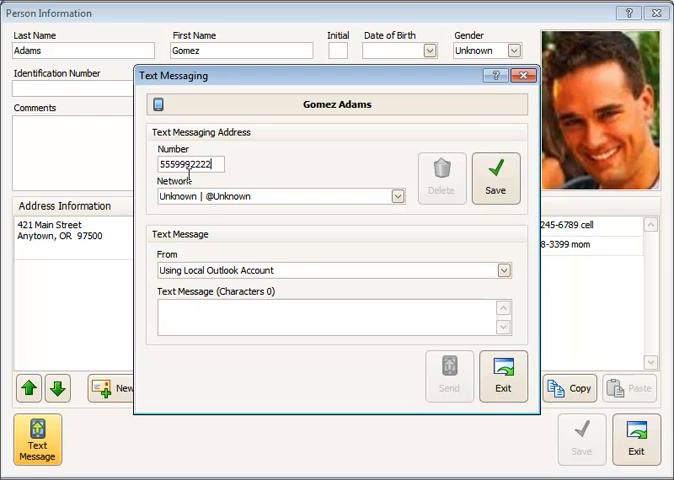
{"action": "left_click", "coordinate": [396, 196]}
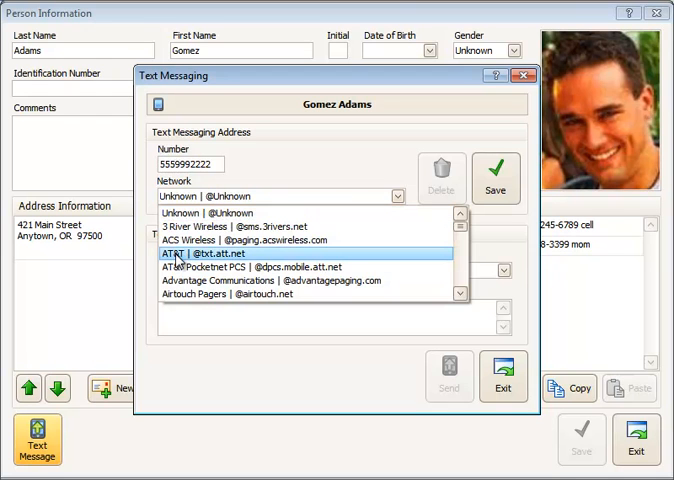
{"action": "left_click", "coordinate": [210, 253]}
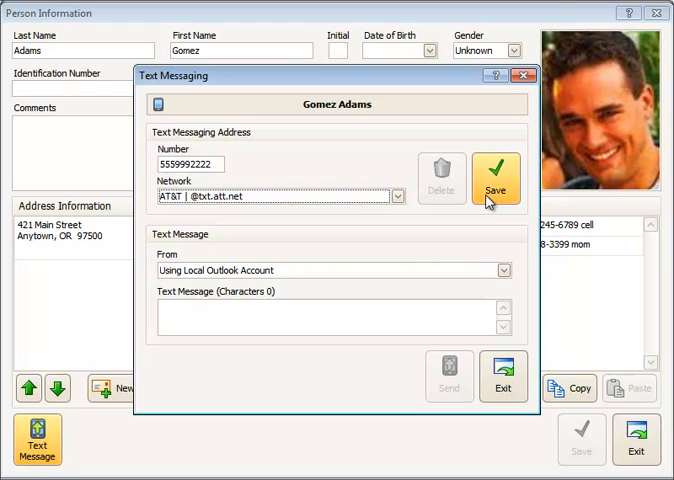
{"action": "left_click", "coordinate": [495, 178]}
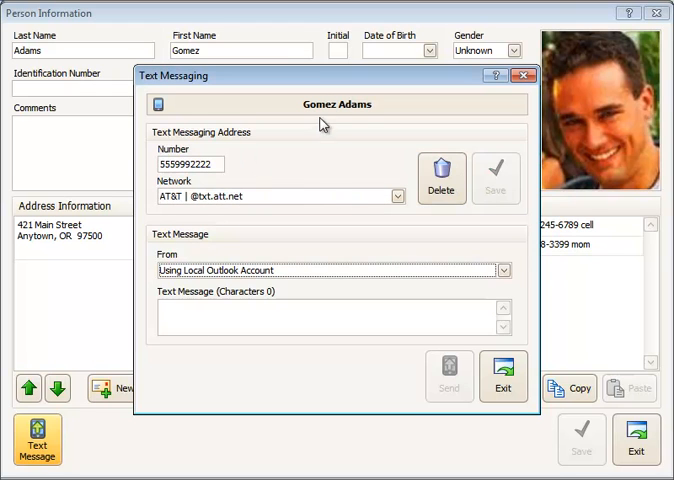
{"action": "mouse_move", "coordinate": [358, 118]}
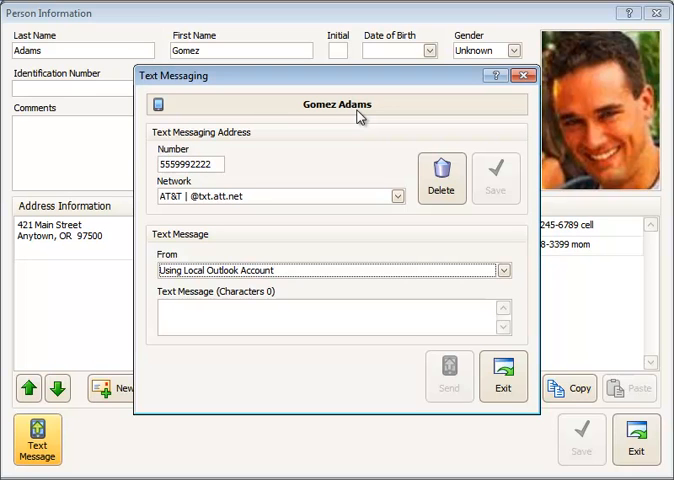
{"action": "mouse_move", "coordinate": [329, 280]}
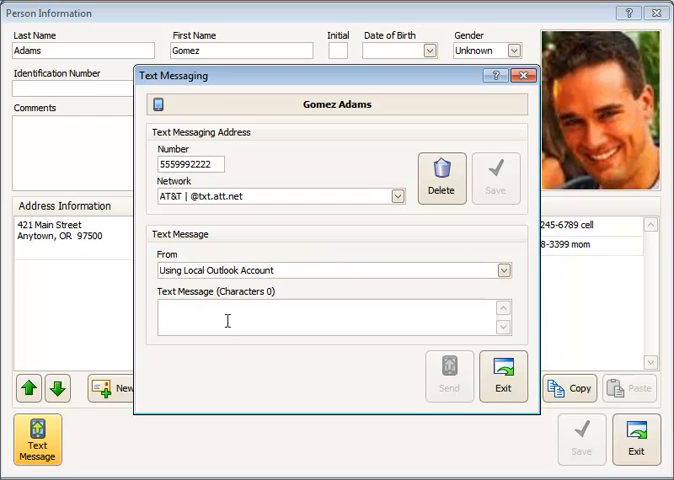
- Send Gomez Adams the text "Text message here.", dismiss the confirmation, and exit
{"action": "type", "text": "Text mwe"}
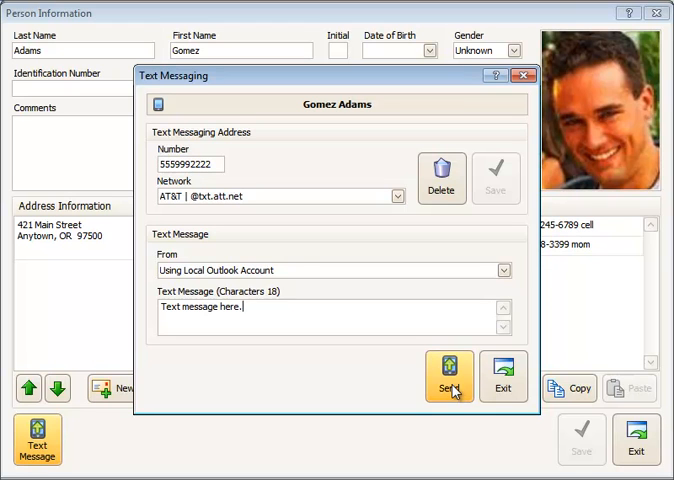
{"action": "left_click", "coordinate": [449, 383]}
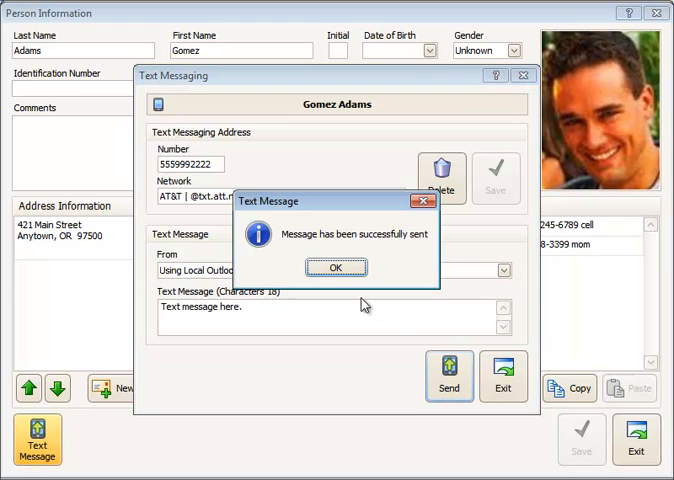
{"action": "left_click", "coordinate": [337, 267]}
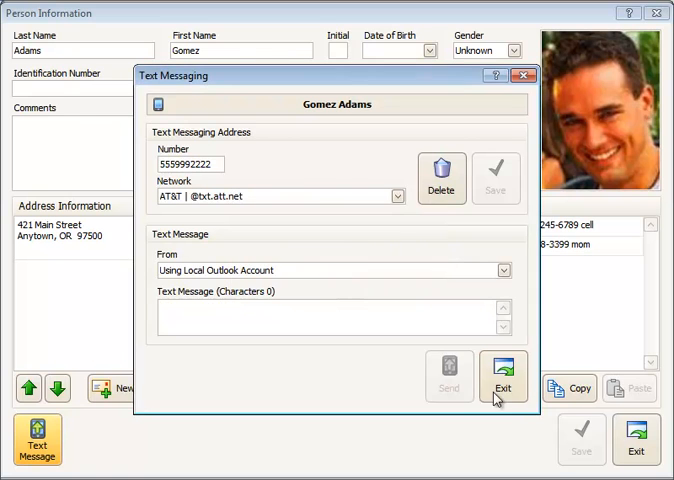
{"action": "left_click", "coordinate": [503, 377]}
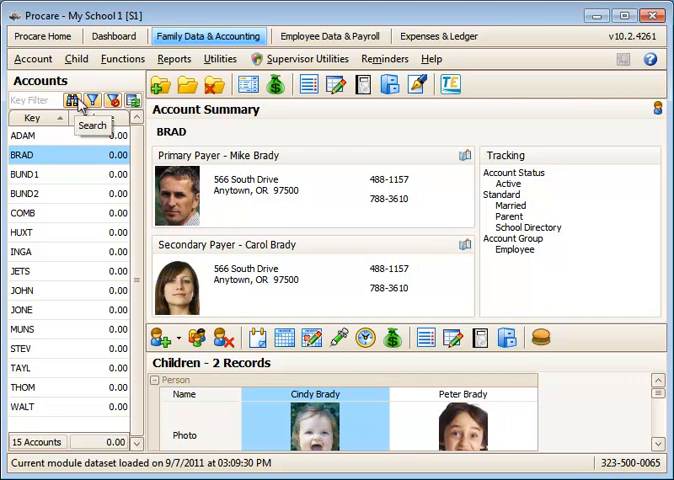
{"action": "left_click", "coordinate": [91, 99]}
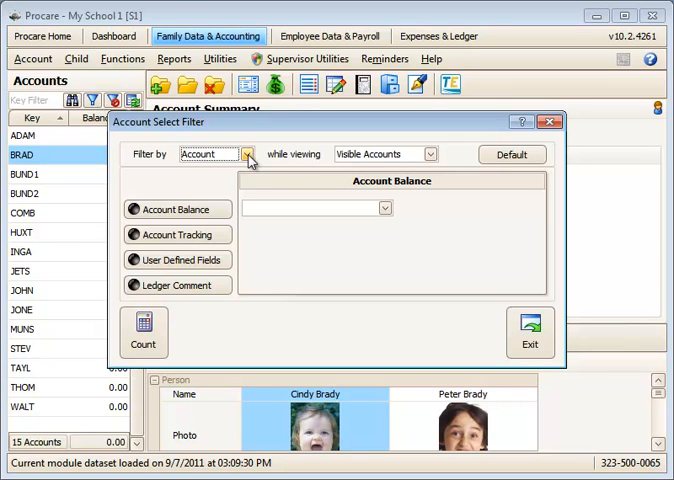
{"action": "left_click", "coordinate": [247, 153]}
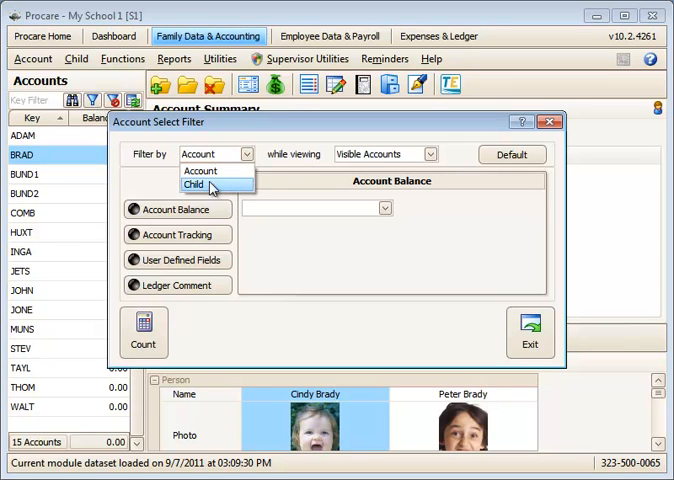
{"action": "left_click", "coordinate": [197, 184]}
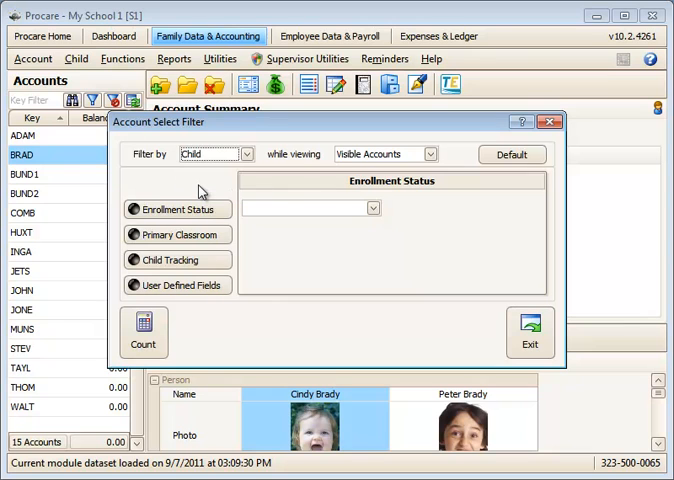
{"action": "left_click", "coordinate": [177, 234]}
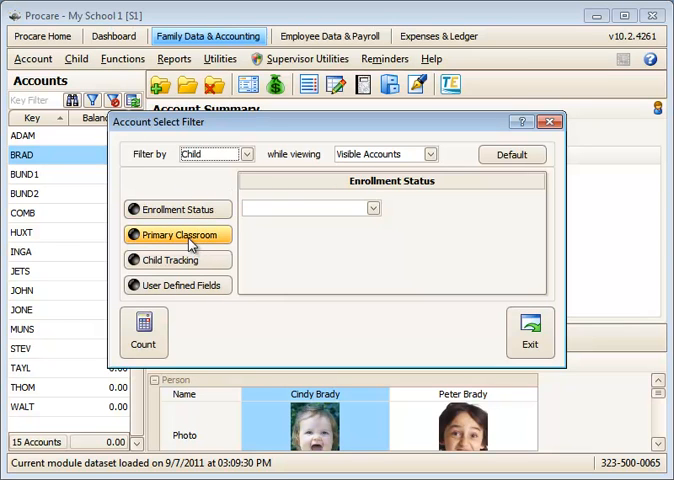
{"action": "left_click", "coordinate": [178, 234]}
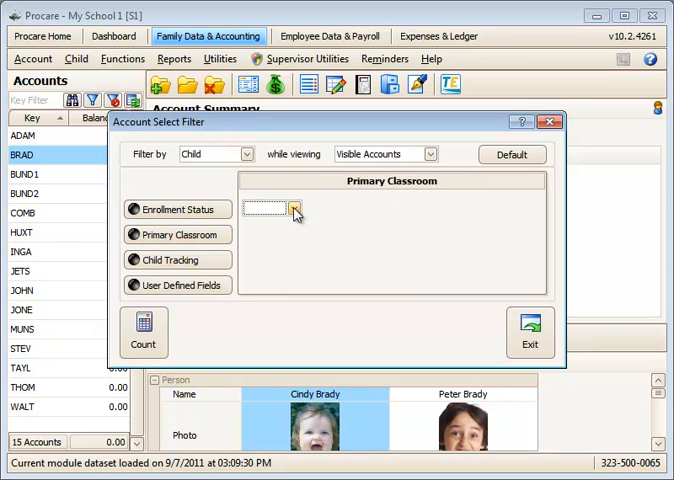
{"action": "left_click", "coordinate": [293, 209]}
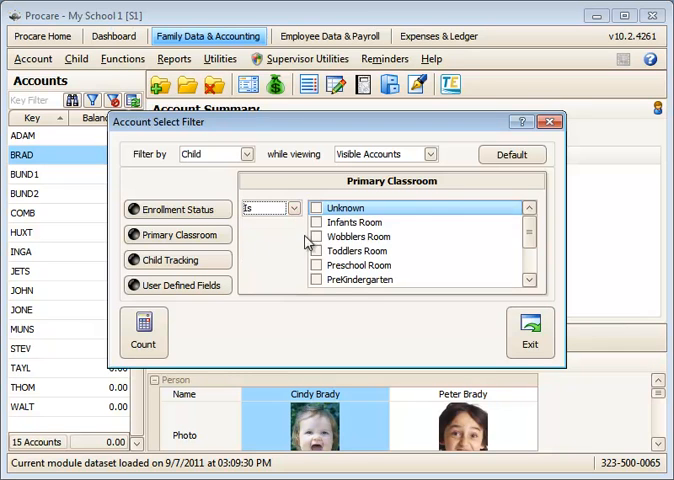
{"action": "left_click", "coordinate": [316, 236]}
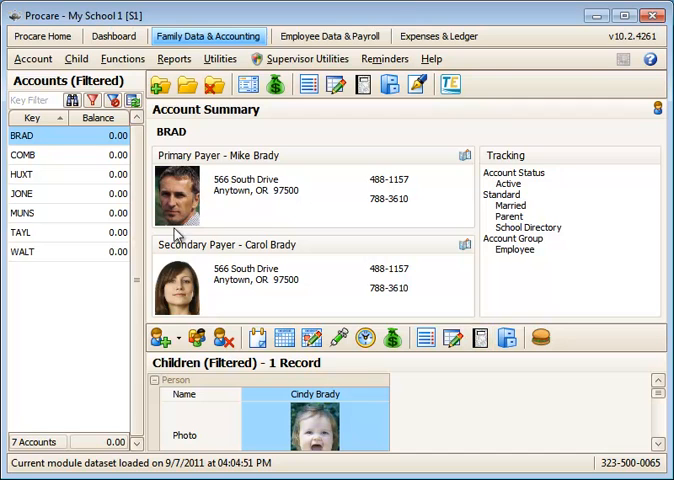
{"action": "left_click", "coordinate": [95, 99]}
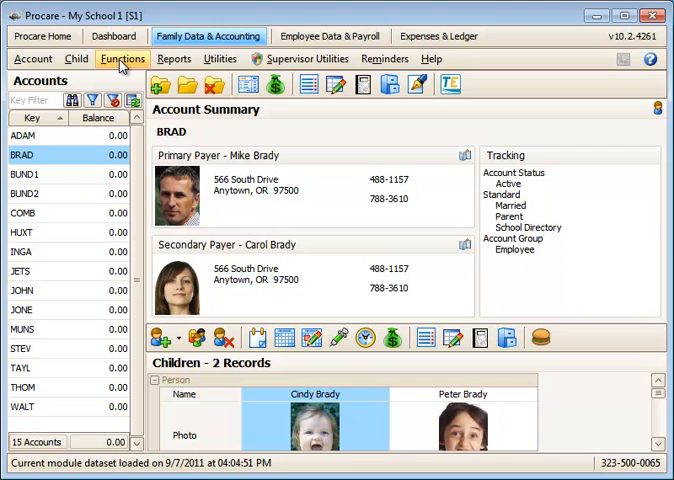
- Start Functions > Bulk Text Messaging and type "Text message goes here."
{"action": "left_click", "coordinate": [121, 58]}
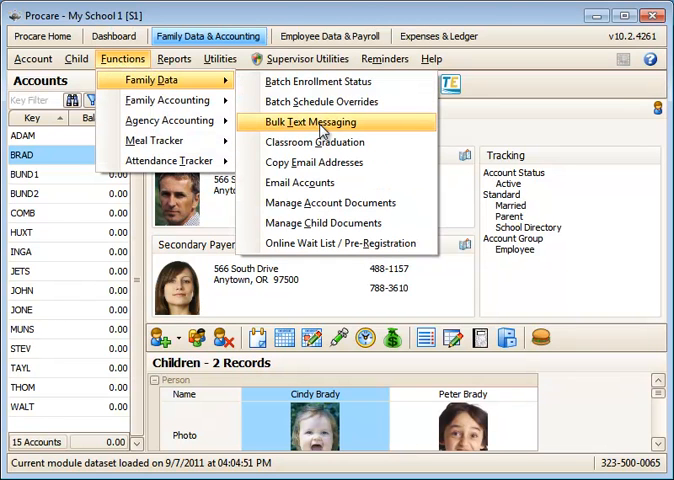
{"action": "left_click", "coordinate": [310, 121]}
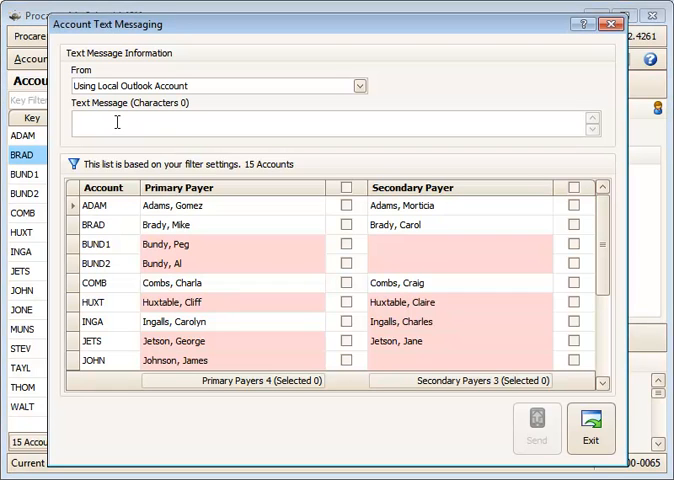
{"action": "type", "text": "Text"}
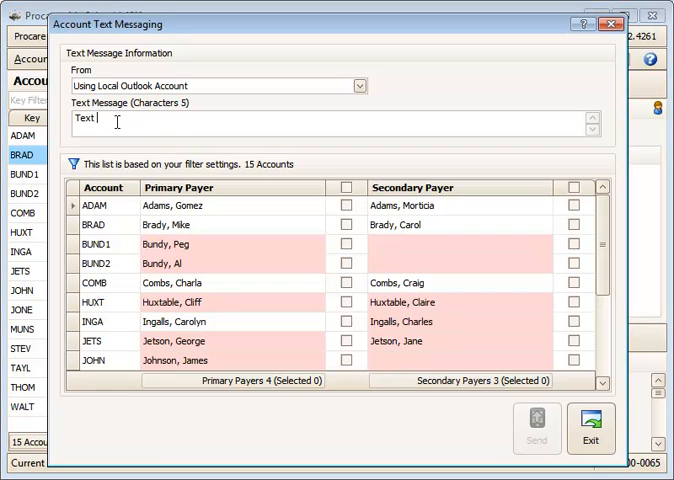
{"action": "type", "text": "message goes he"}
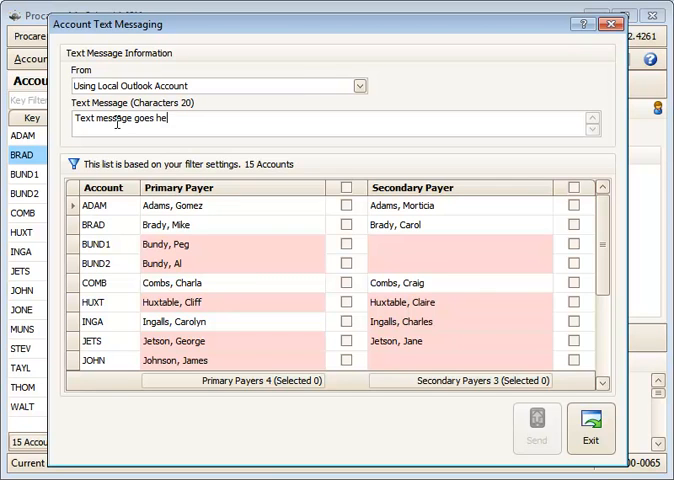
{"action": "type", "text": "re."}
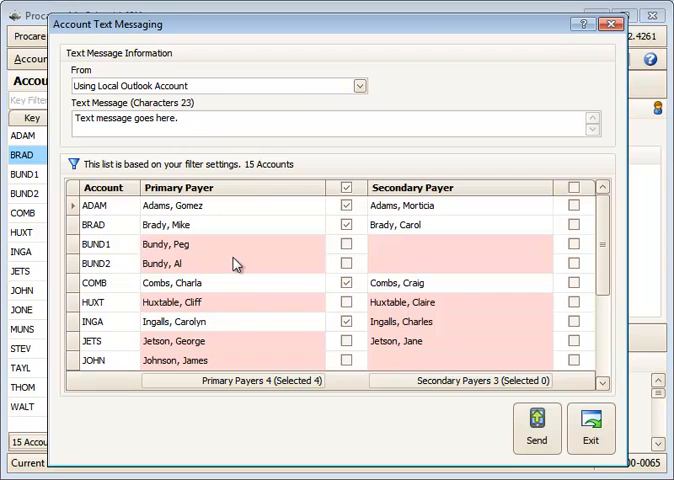
- Tick the Secondary Payer header to add three payers, then exit without sending
{"action": "left_click", "coordinate": [575, 188]}
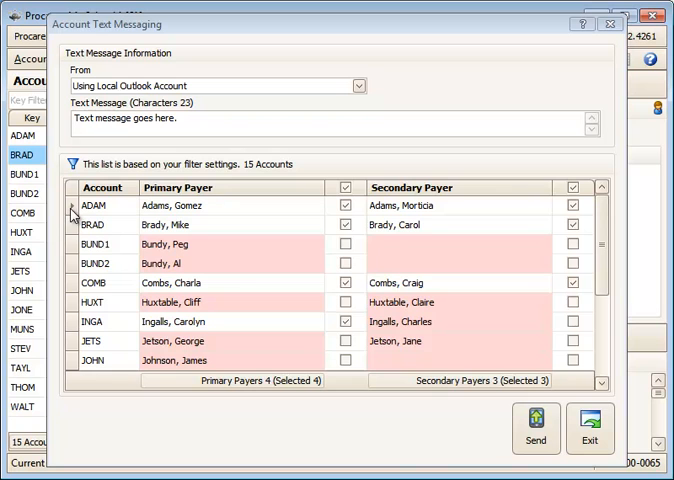
{"action": "mouse_move", "coordinate": [90, 225]}
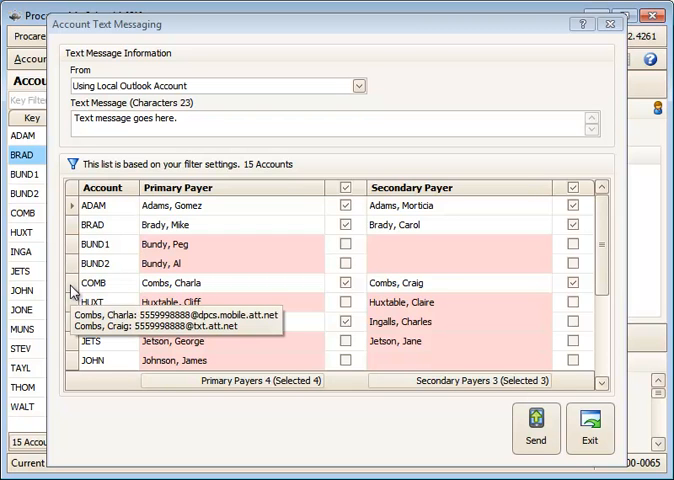
{"action": "left_click", "coordinate": [536, 440]}
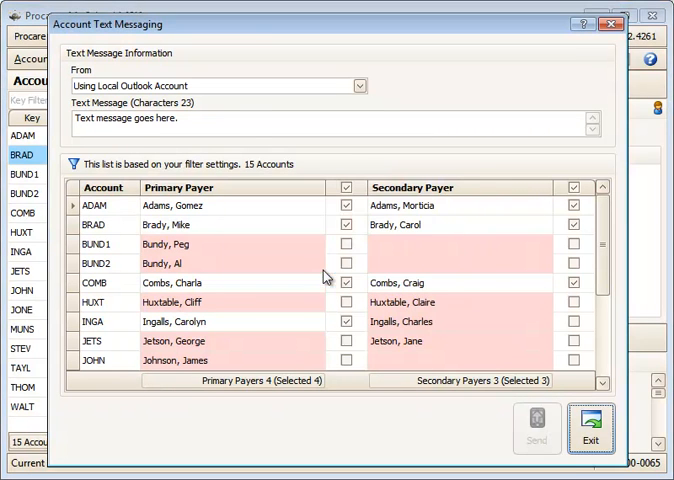
{"action": "left_click", "coordinate": [591, 438]}
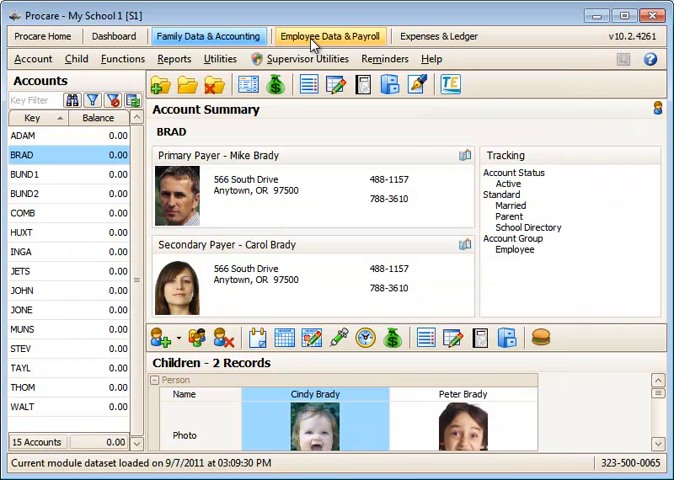
{"action": "left_click", "coordinate": [438, 36]}
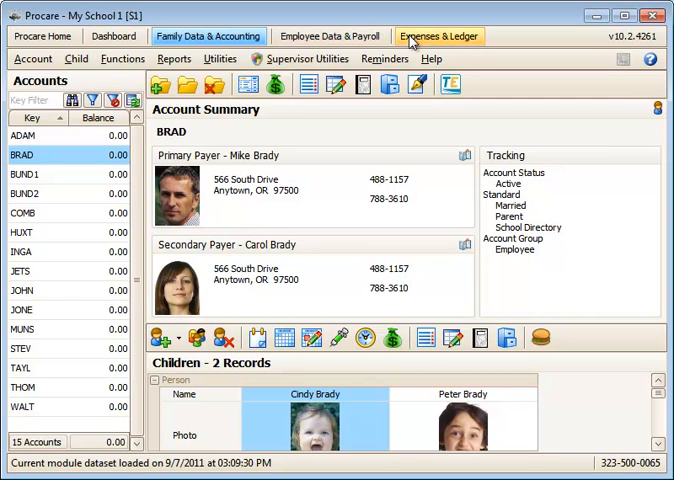